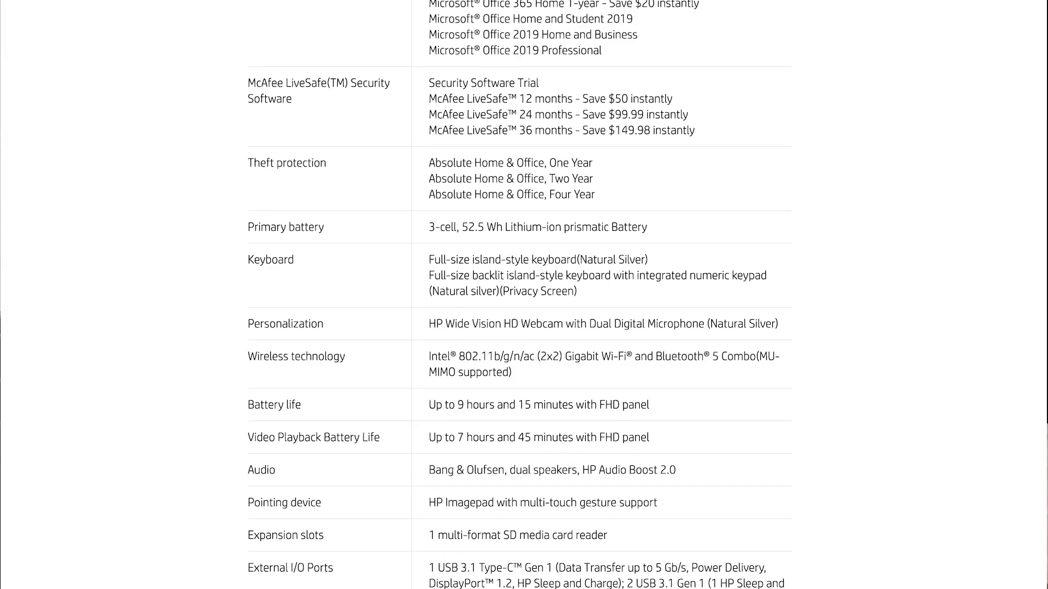
{"action": "scroll", "scroll_direction": "down", "scroll_amount": 3}
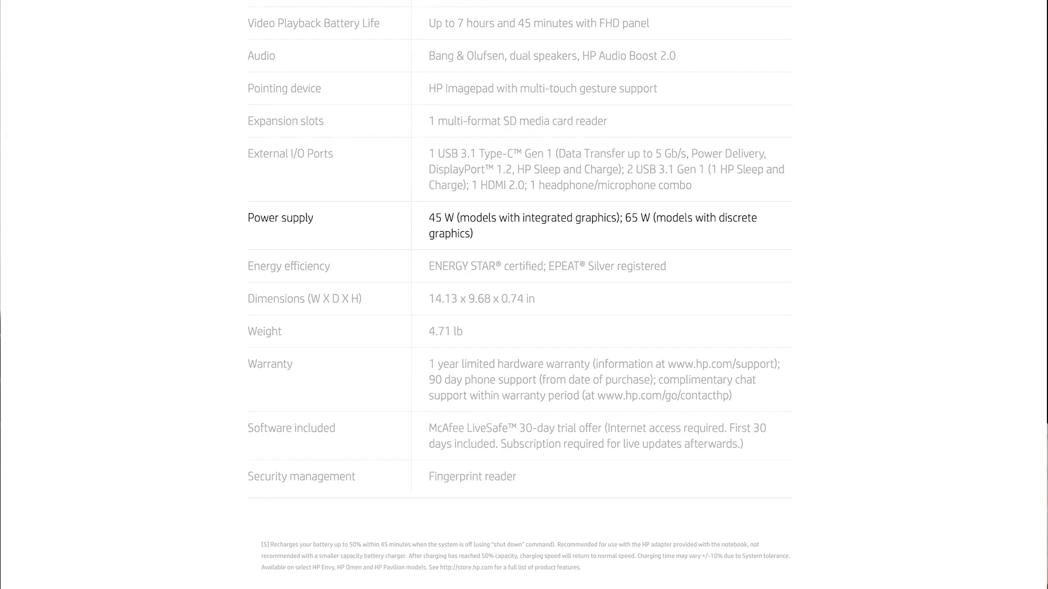